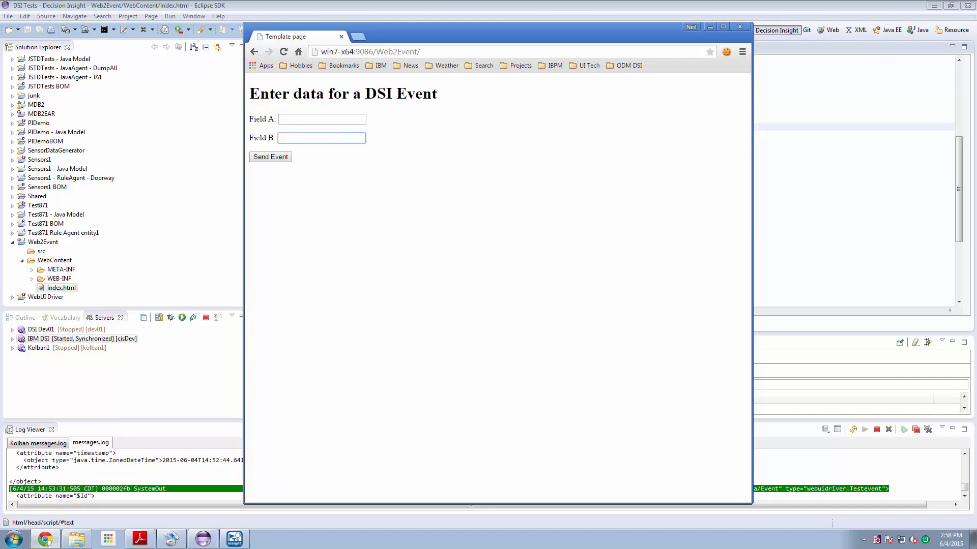
Enter Hello in Field A and World in Field B and send the DSI event
{"action": "left_click", "coordinate": [321, 137]}
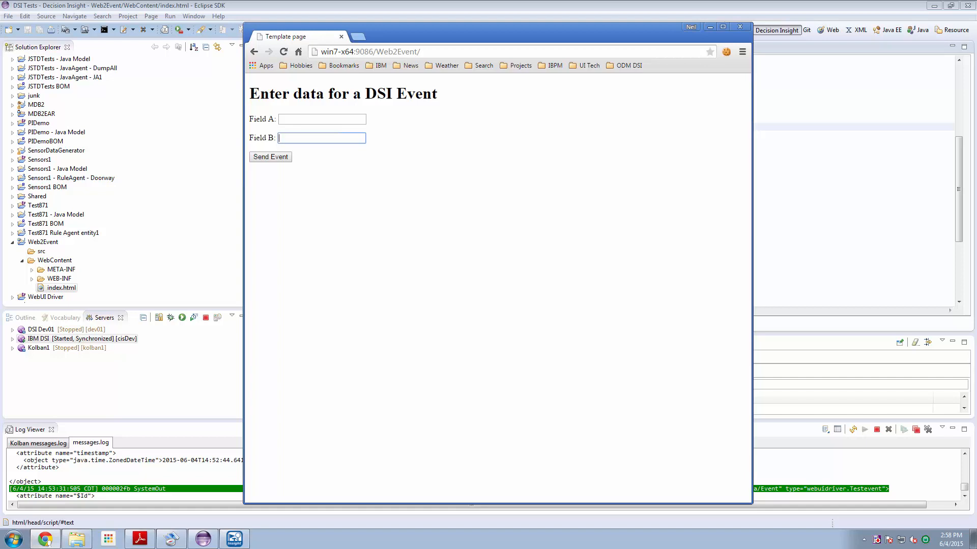
{"action": "mouse_move", "coordinate": [728, 189]}
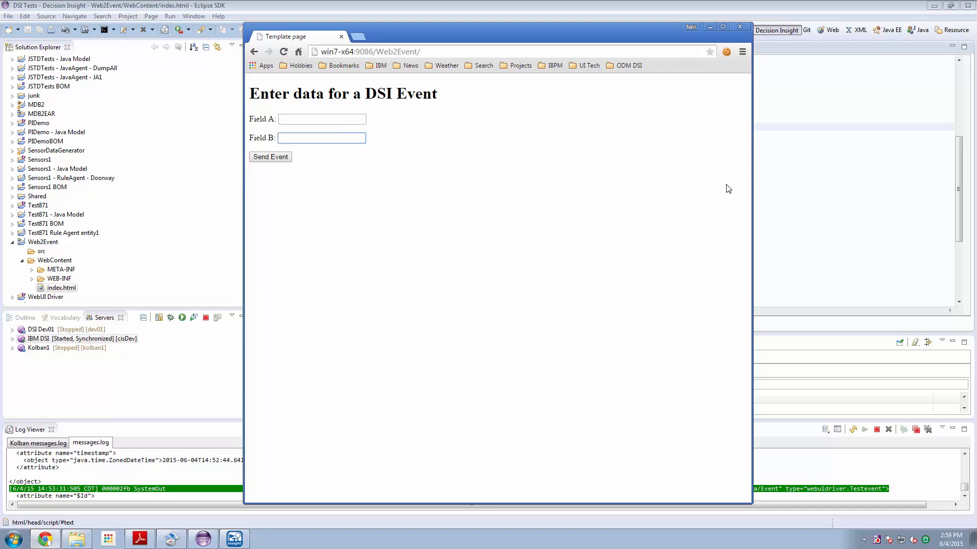
{"action": "left_click", "coordinate": [321, 138]}
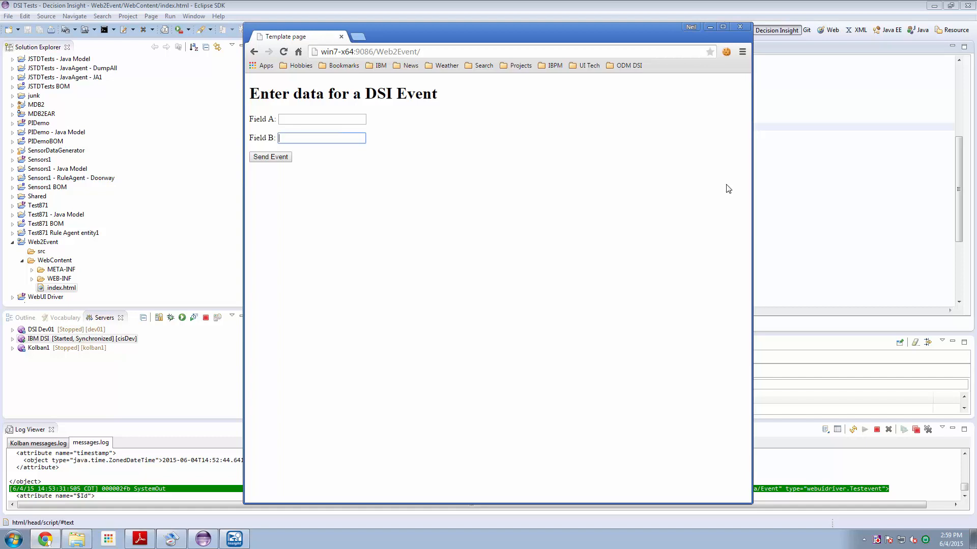
{"action": "mouse_move", "coordinate": [342, 166]}
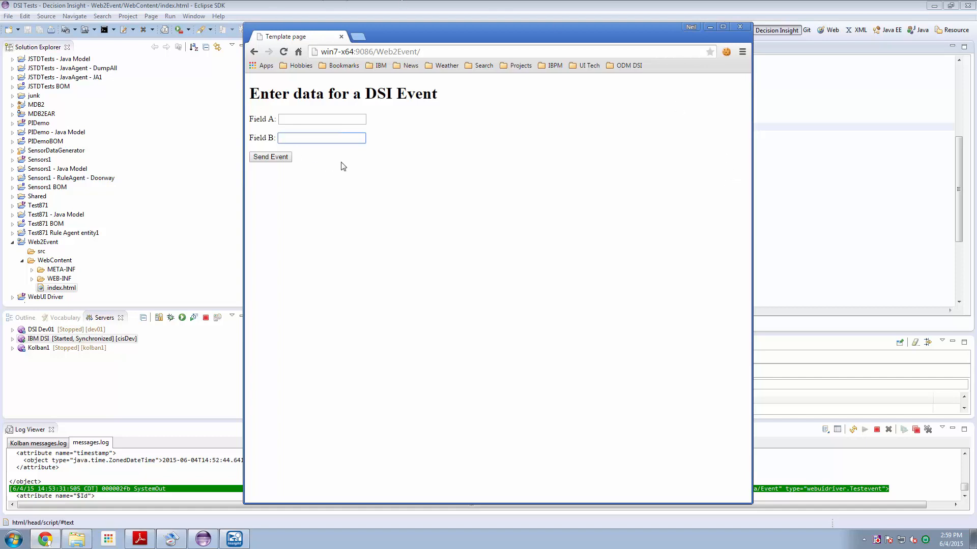
{"action": "left_click", "coordinate": [322, 119]}
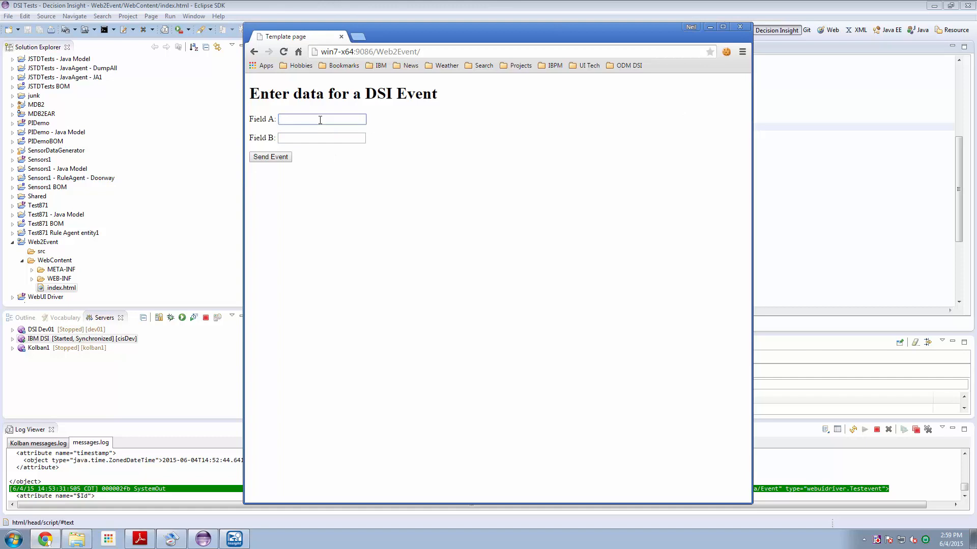
{"action": "type", "text": "Hello"}
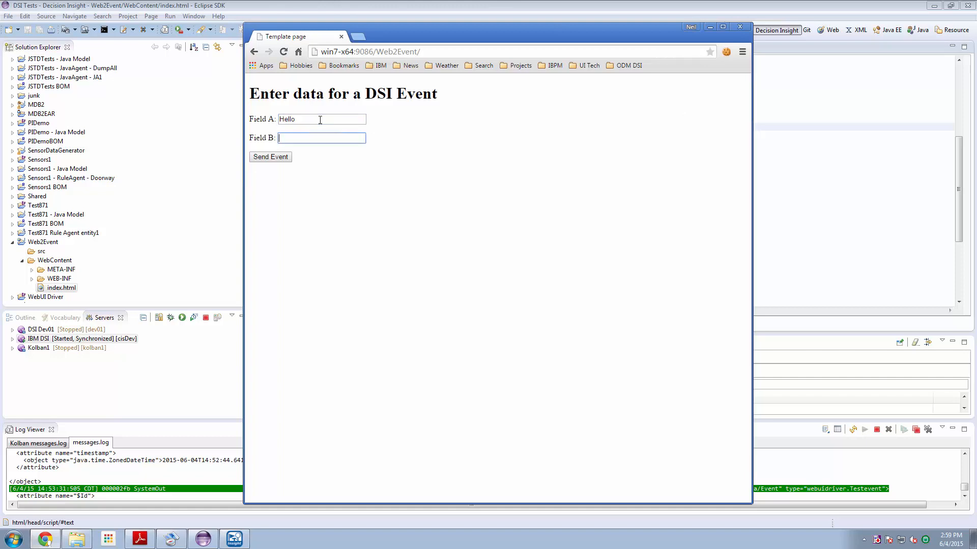
{"action": "type", "text": "World"}
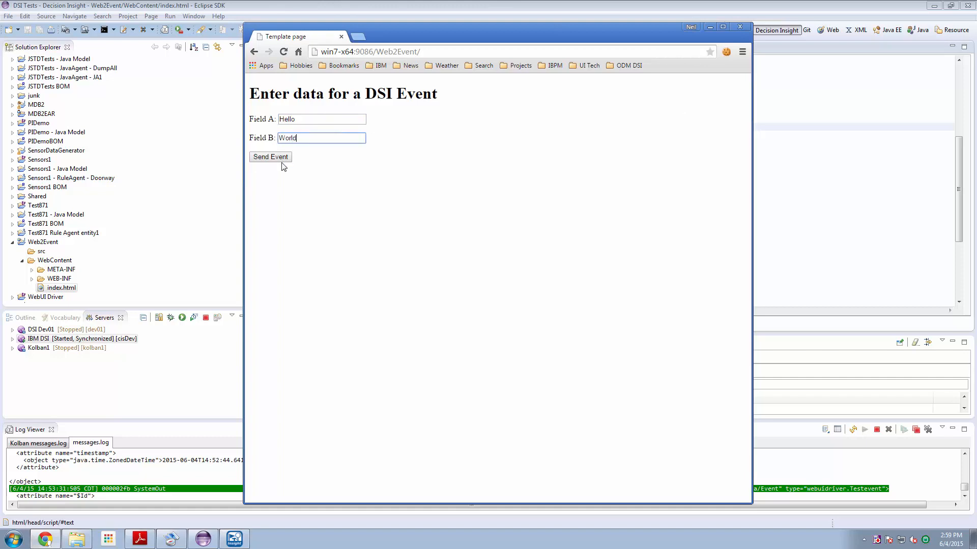
{"action": "left_click", "coordinate": [269, 157]}
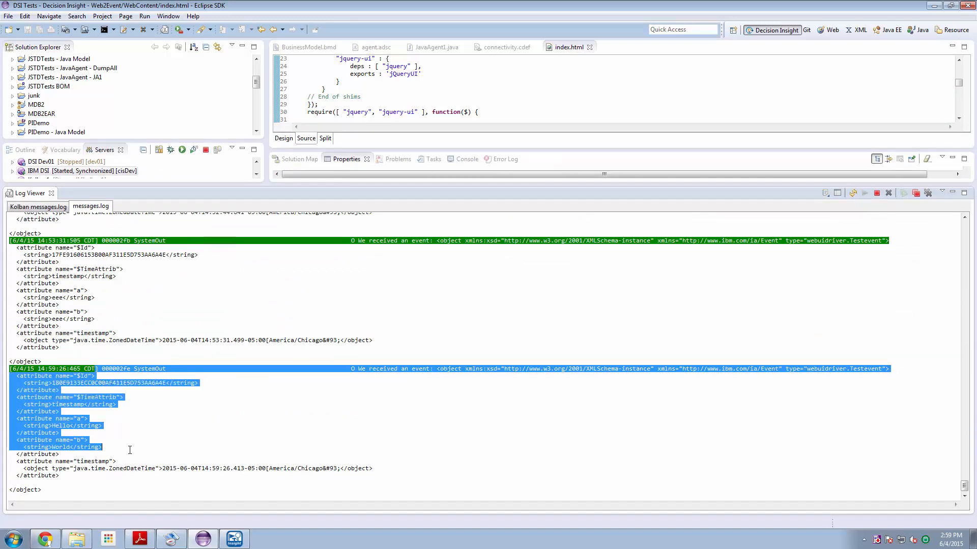
{"action": "double_click", "coordinate": [59, 425]}
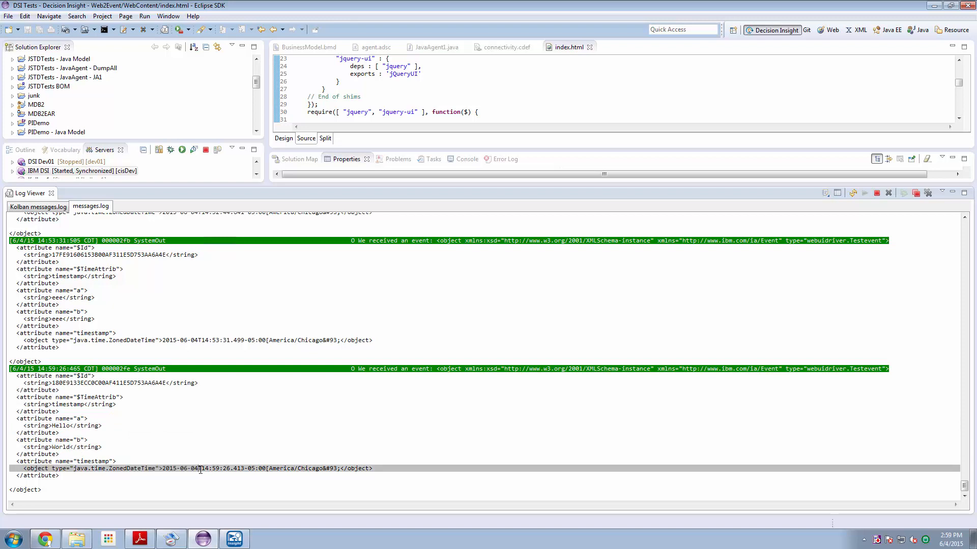
{"action": "double_click", "coordinate": [200, 468]}
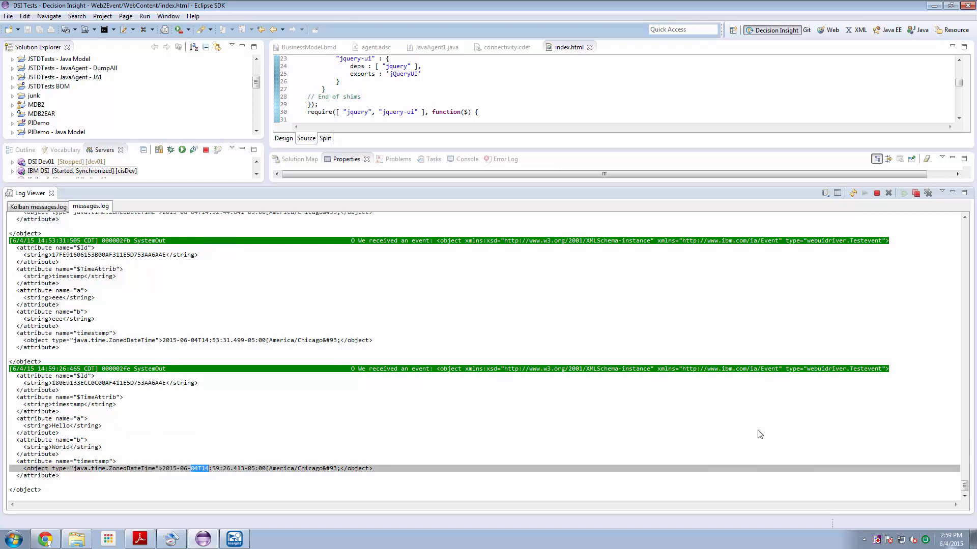
{"action": "mouse_move", "coordinate": [517, 276]}
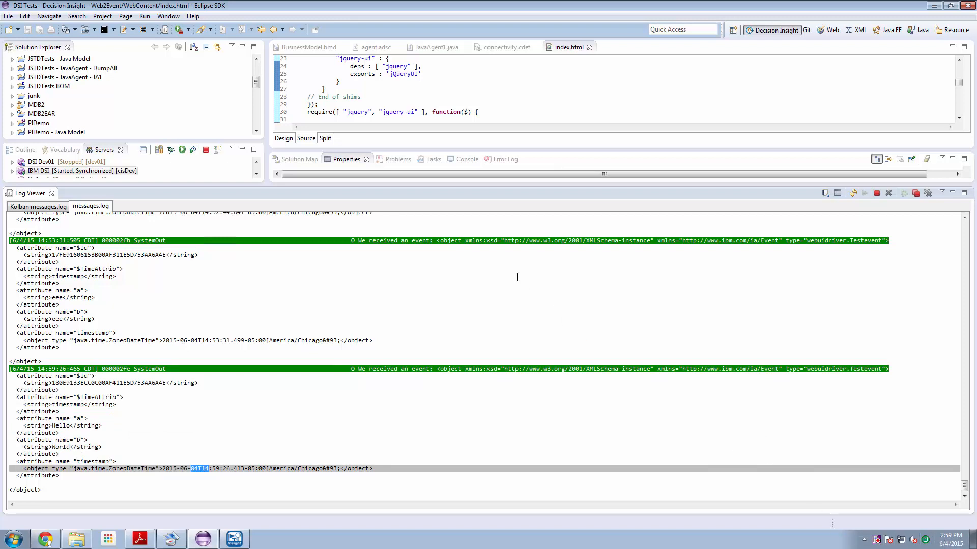
{"action": "mouse_move", "coordinate": [520, 187]}
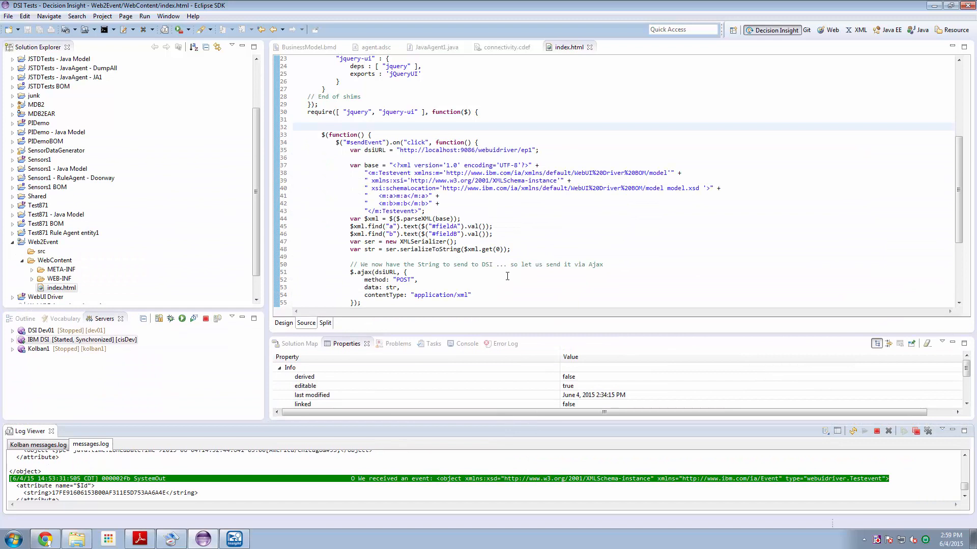
{"action": "mouse_move", "coordinate": [487, 189]}
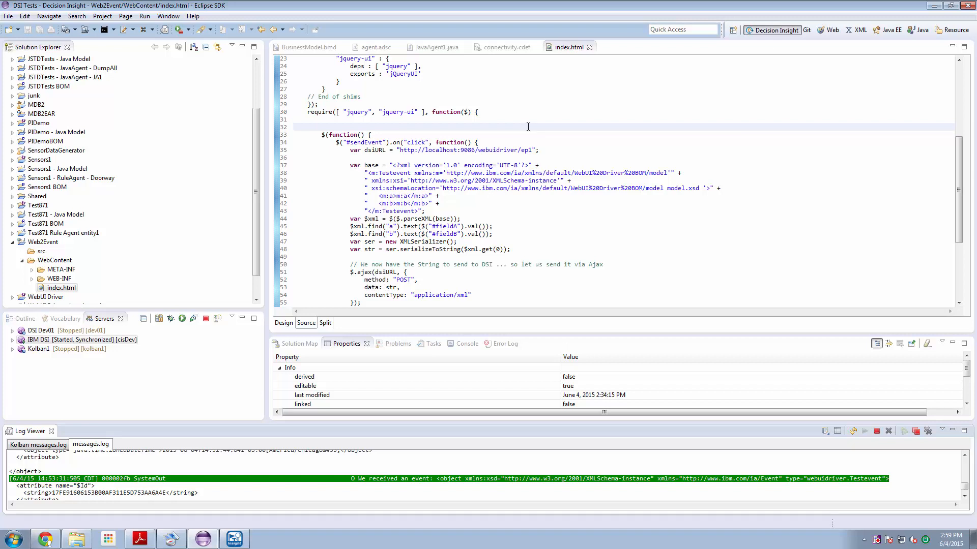
{"action": "mouse_move", "coordinate": [286, 536]}
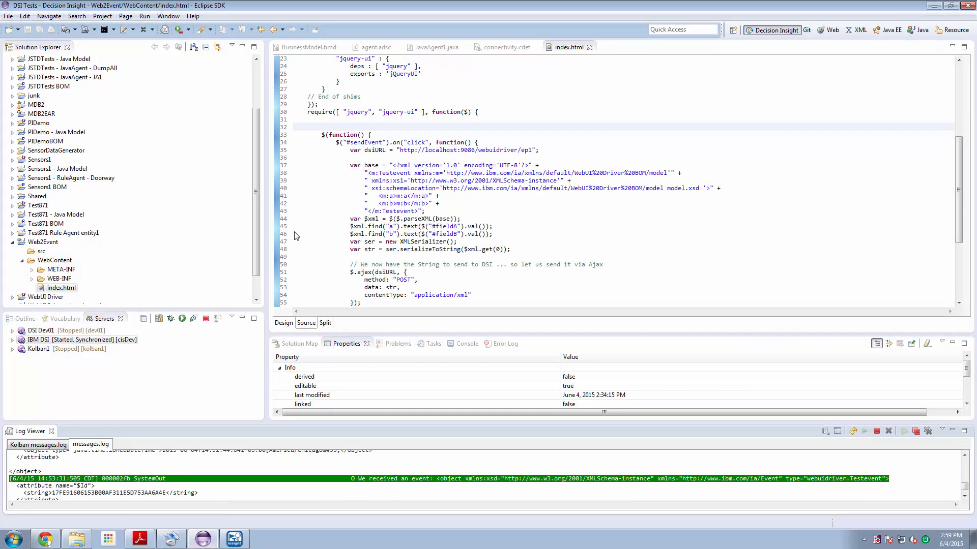
{"action": "mouse_move", "coordinate": [10, 250]}
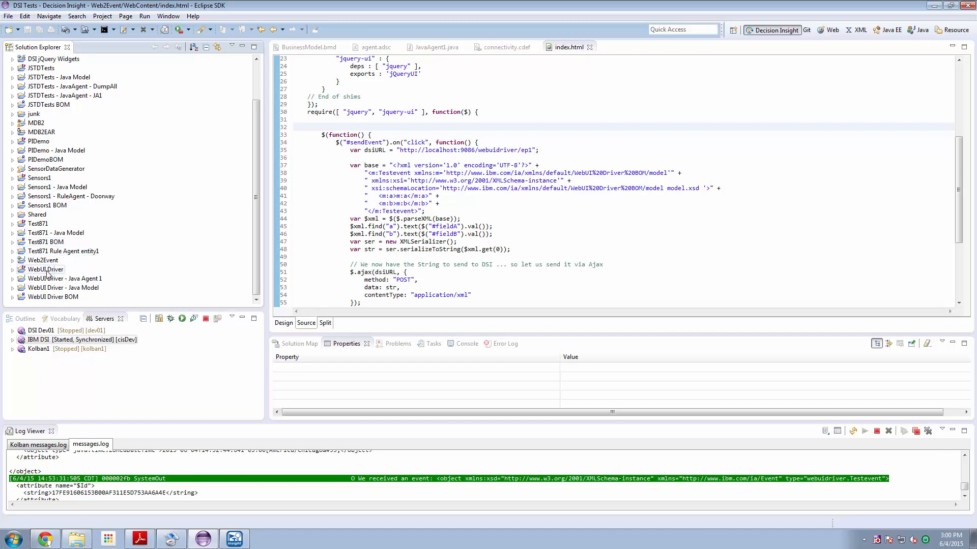
{"action": "mouse_move", "coordinate": [47, 276]}
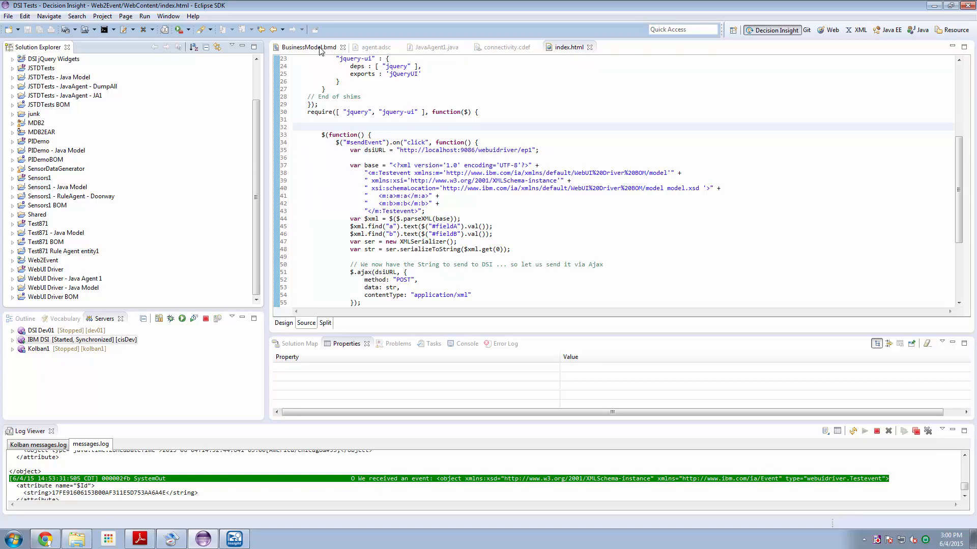
Show BusinessModel.bmd with testevent declared as a business event having attributes a and b
{"action": "left_click", "coordinate": [309, 46]}
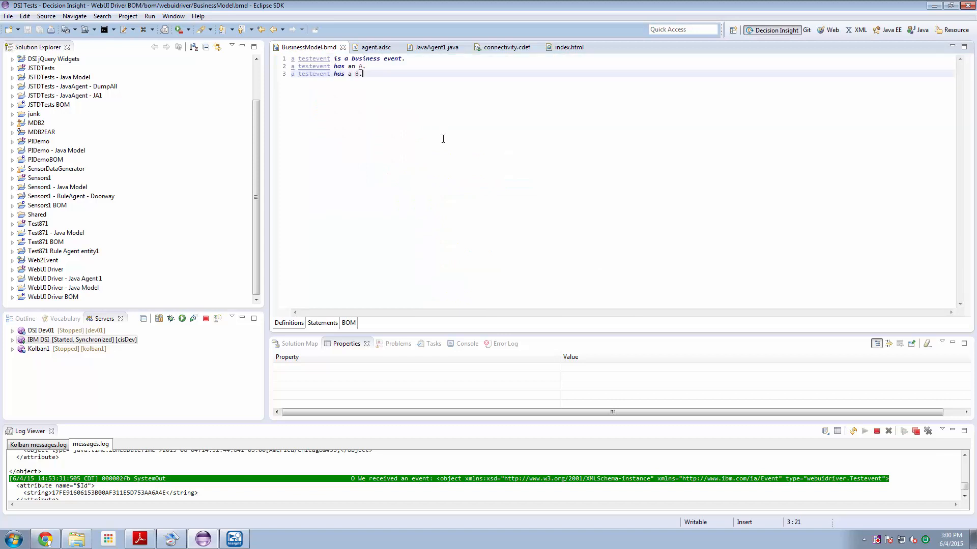
{"action": "mouse_move", "coordinate": [384, 85]}
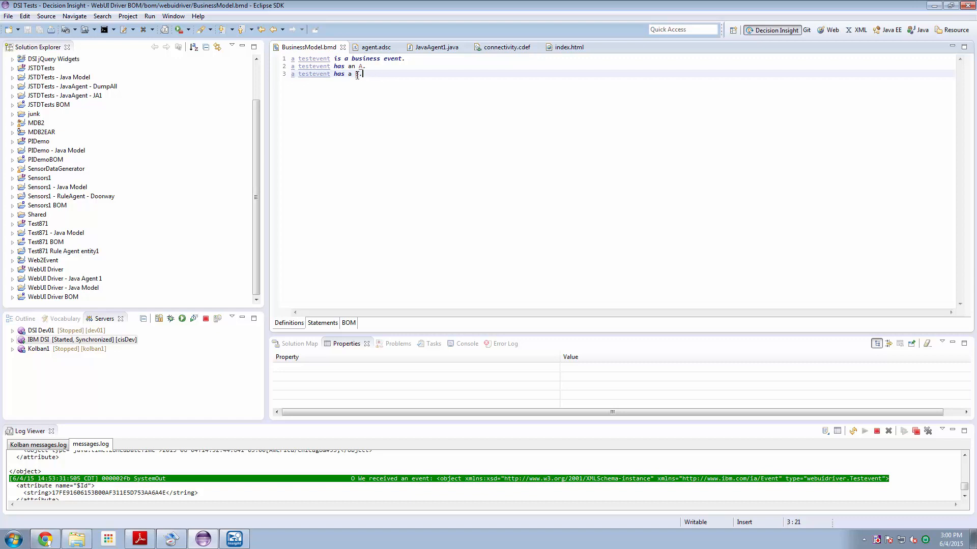
{"action": "type", "text": "B"}
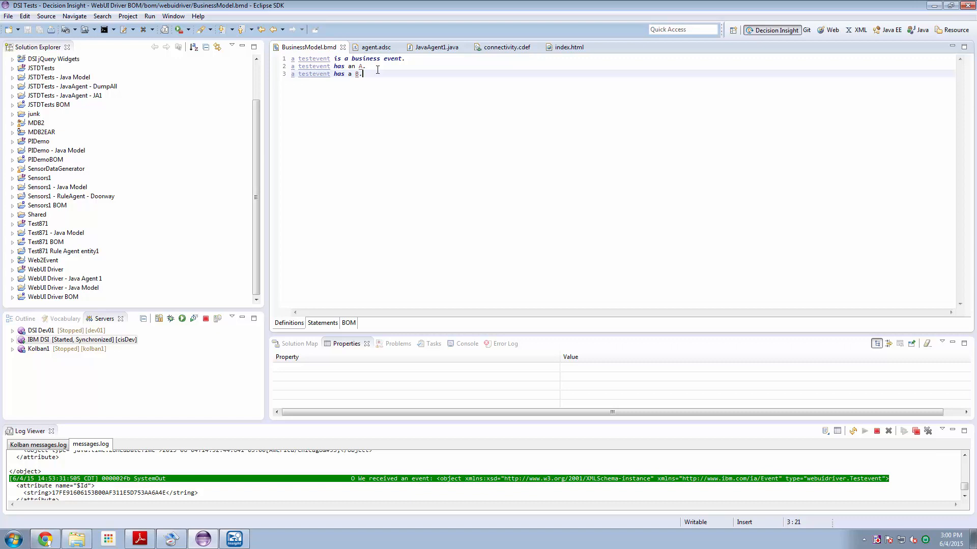
{"action": "mouse_move", "coordinate": [352, 151]}
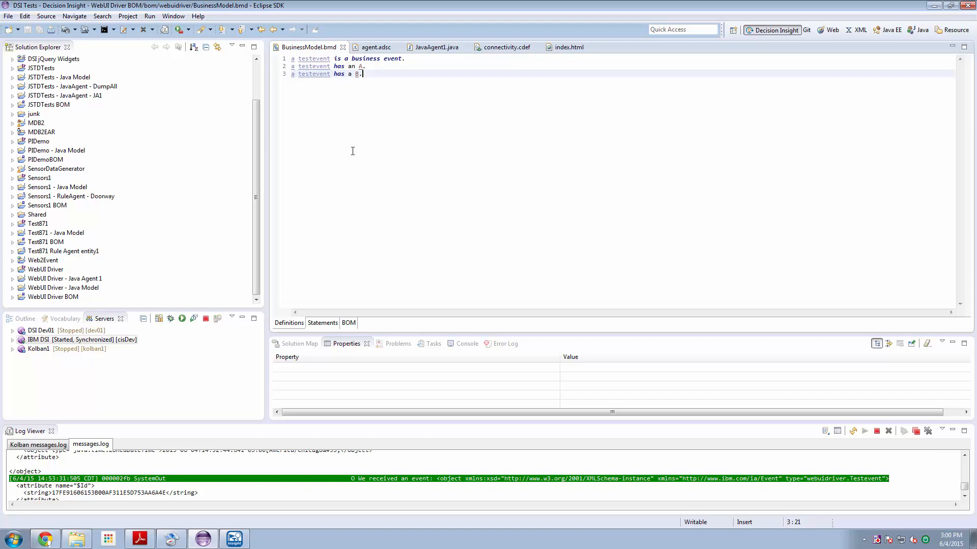
{"action": "mouse_move", "coordinate": [499, 85]}
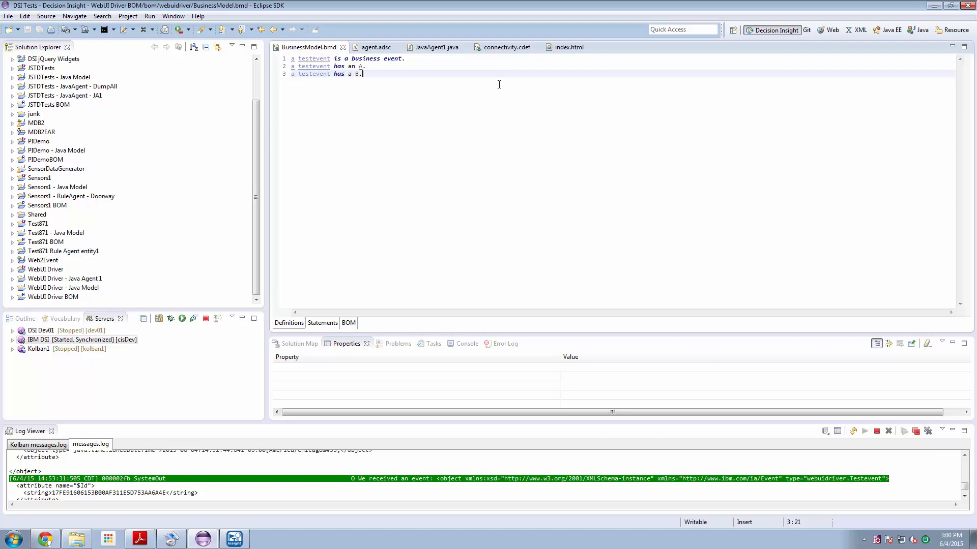
Show connectivity.cdef with inbound binding1 accepting testevent as text/xml at /webuidriver/ep1
{"action": "left_click", "coordinate": [505, 47]}
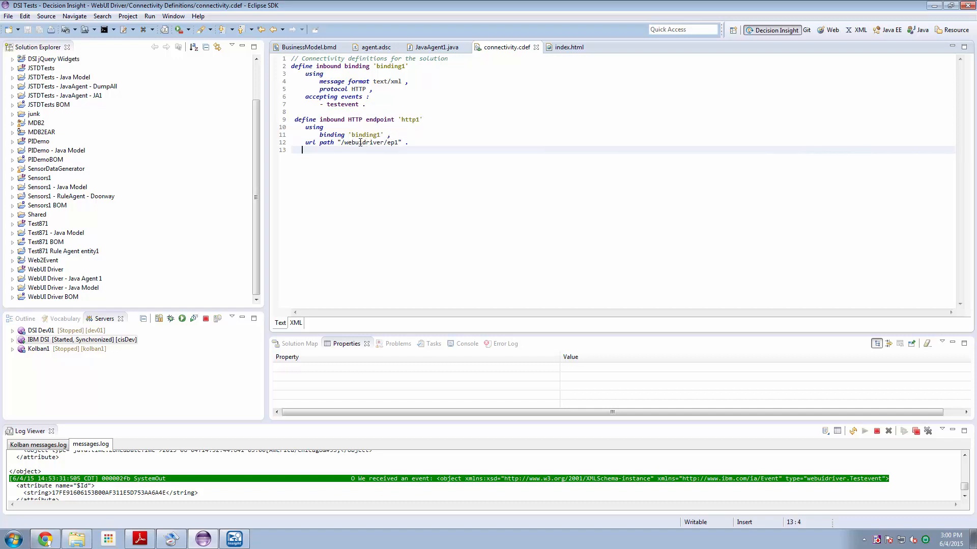
{"action": "mouse_move", "coordinate": [369, 142]}
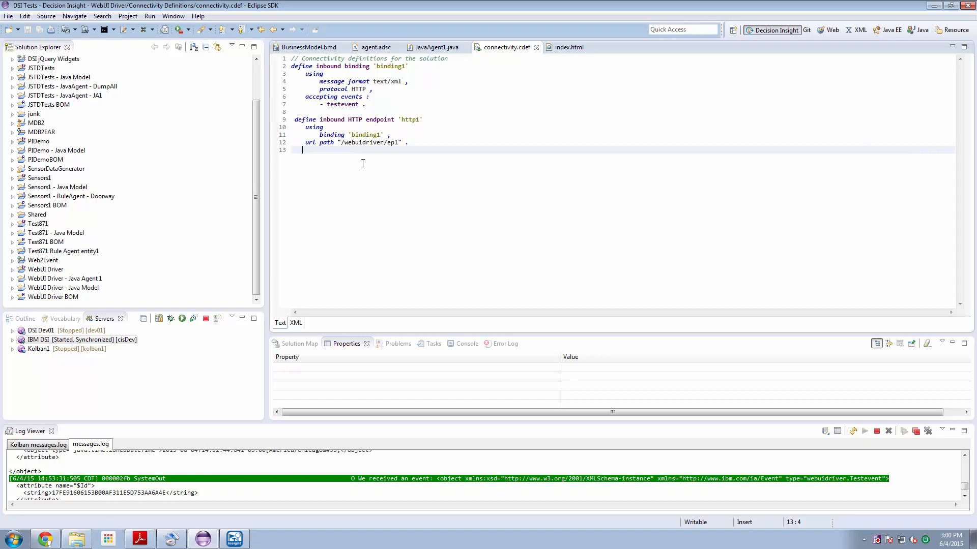
{"action": "mouse_move", "coordinate": [329, 184]}
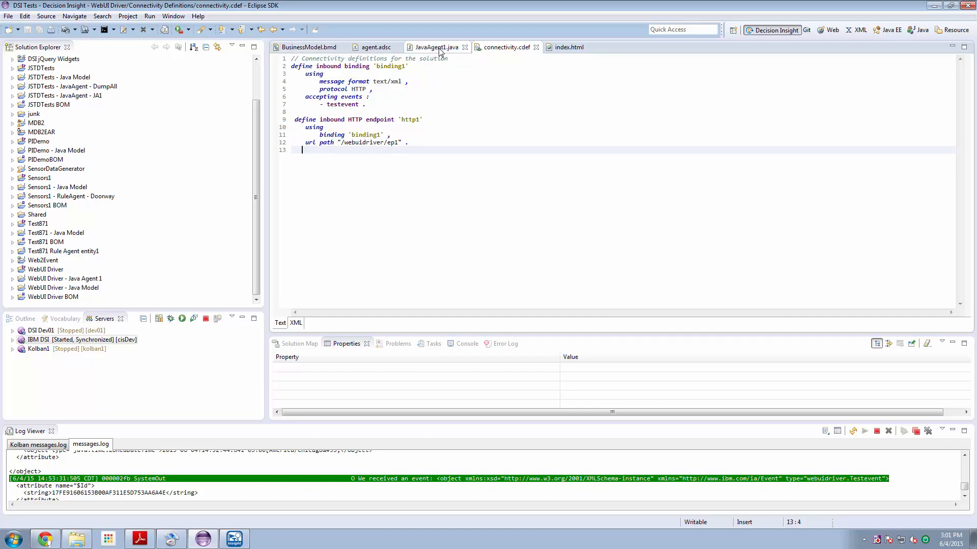
Review agent.adsc processing testevent, then JavaAgent1.java printing each event as serialized XML
{"action": "left_click", "coordinate": [436, 47]}
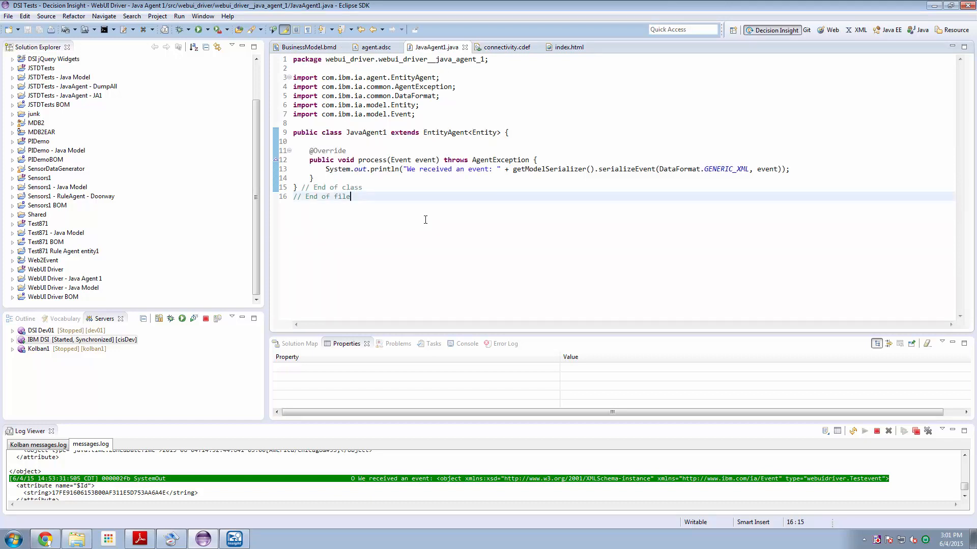
{"action": "left_click", "coordinate": [373, 47]}
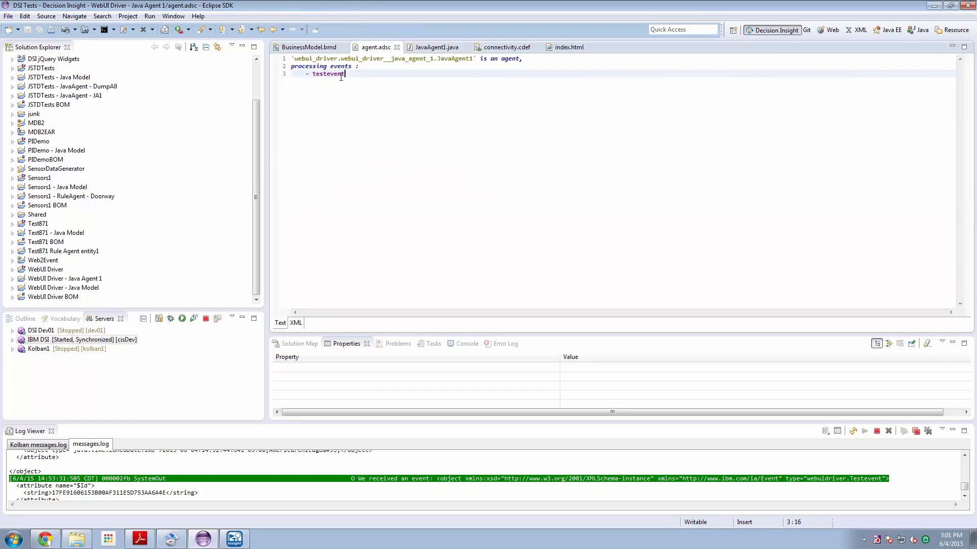
{"action": "mouse_move", "coordinate": [464, 71]}
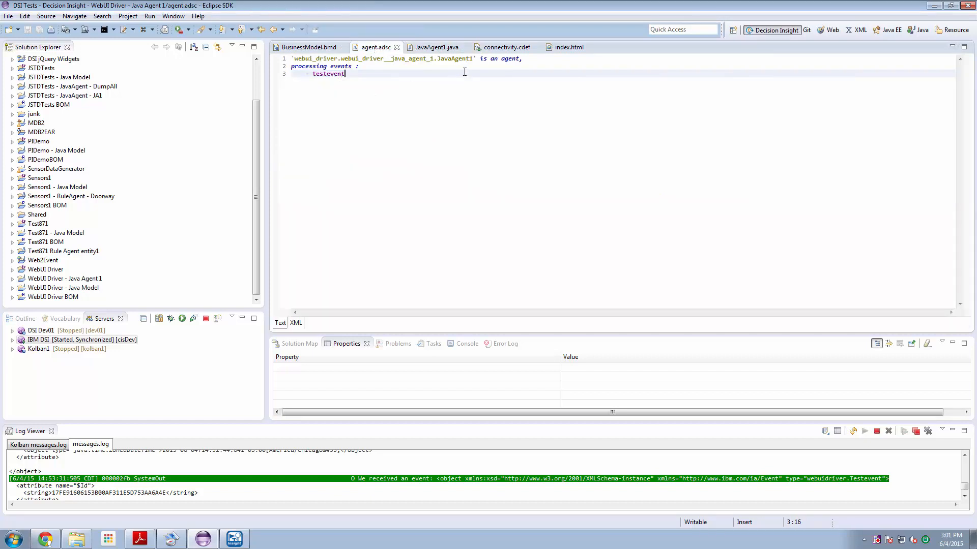
{"action": "mouse_move", "coordinate": [328, 74]}
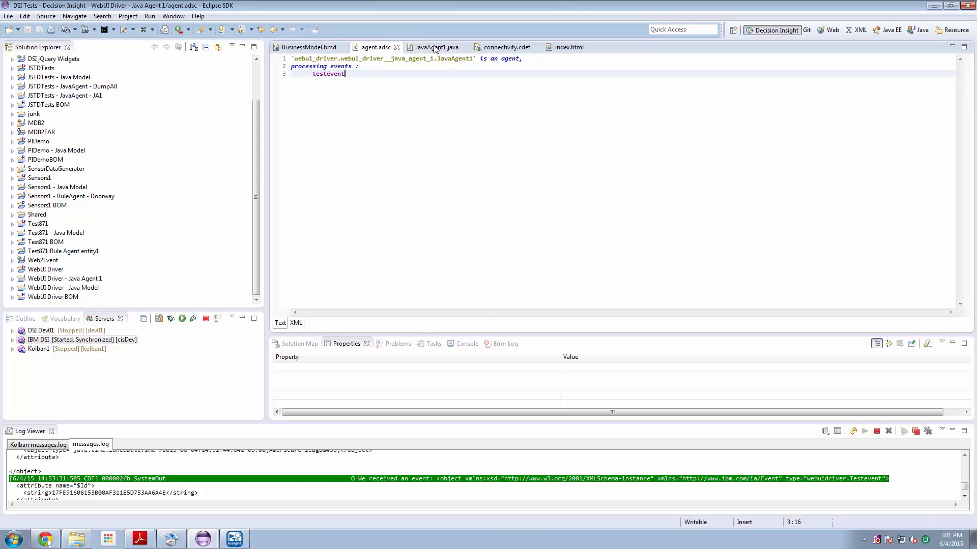
{"action": "left_click", "coordinate": [436, 47]}
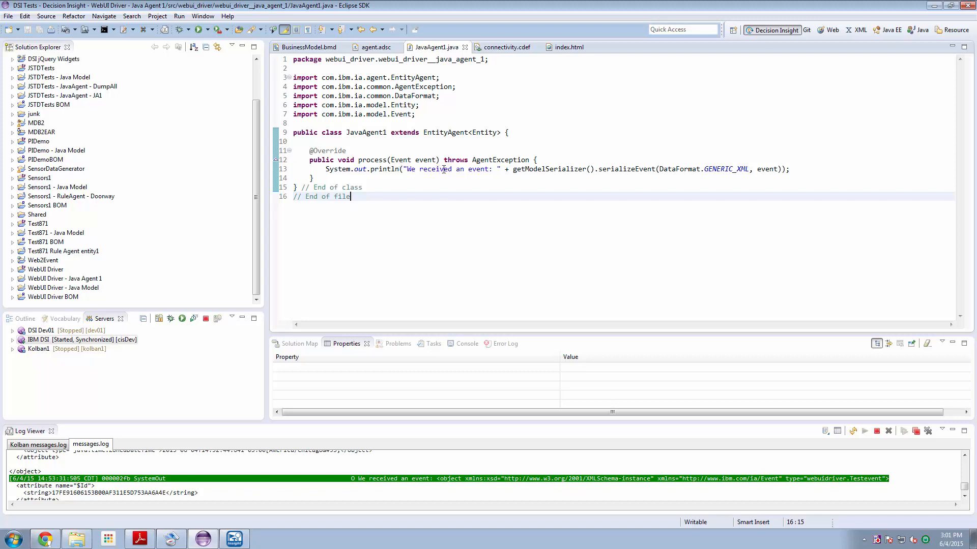
{"action": "mouse_move", "coordinate": [537, 174]}
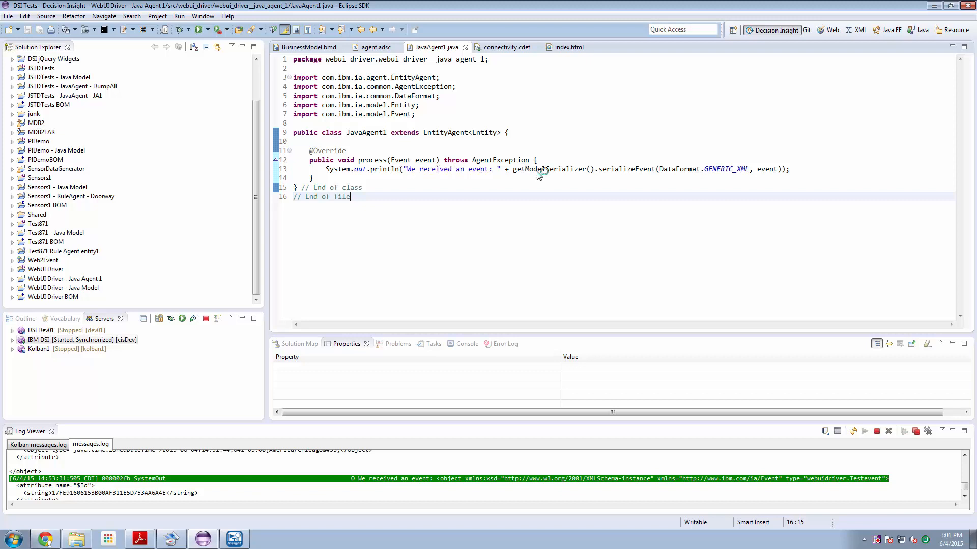
{"action": "mouse_move", "coordinate": [552, 169]}
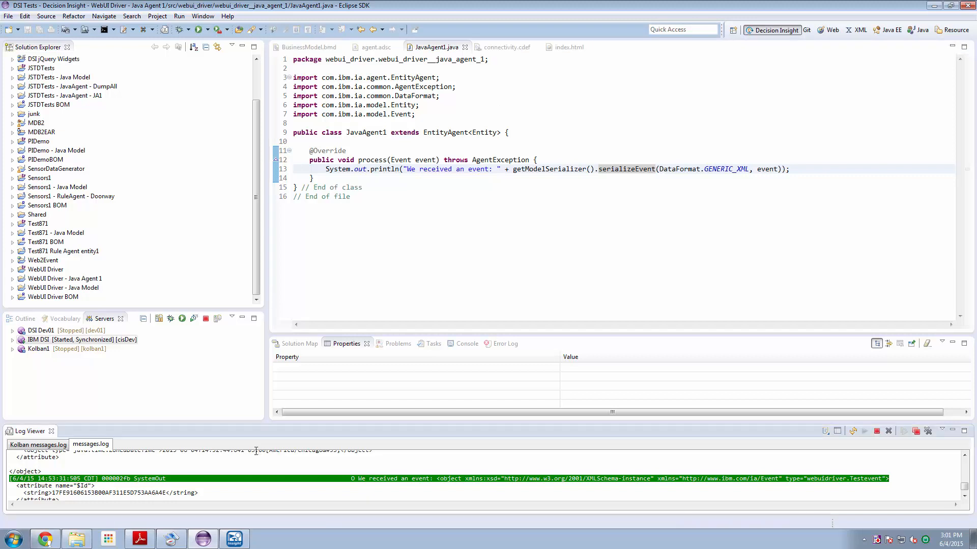
{"action": "mouse_move", "coordinate": [262, 440]}
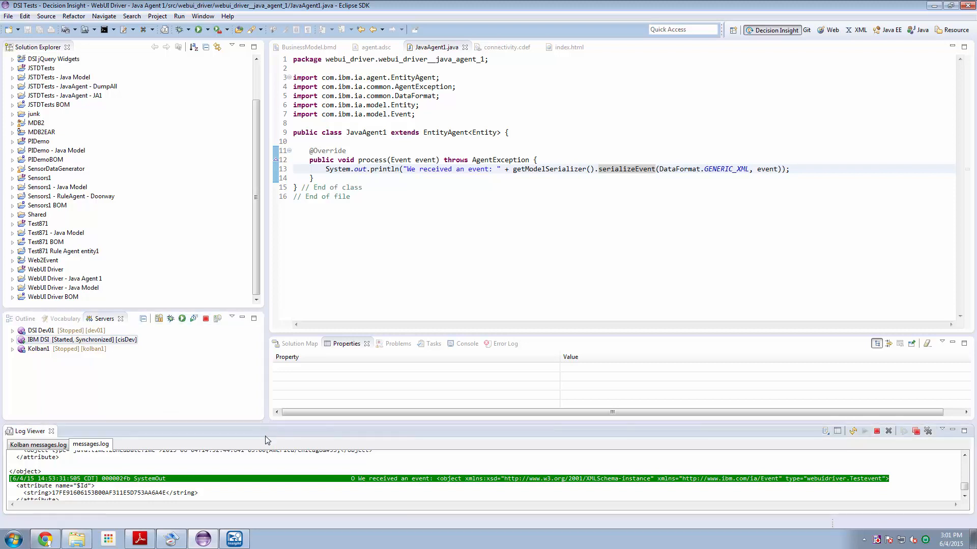
{"action": "mouse_move", "coordinate": [288, 423]}
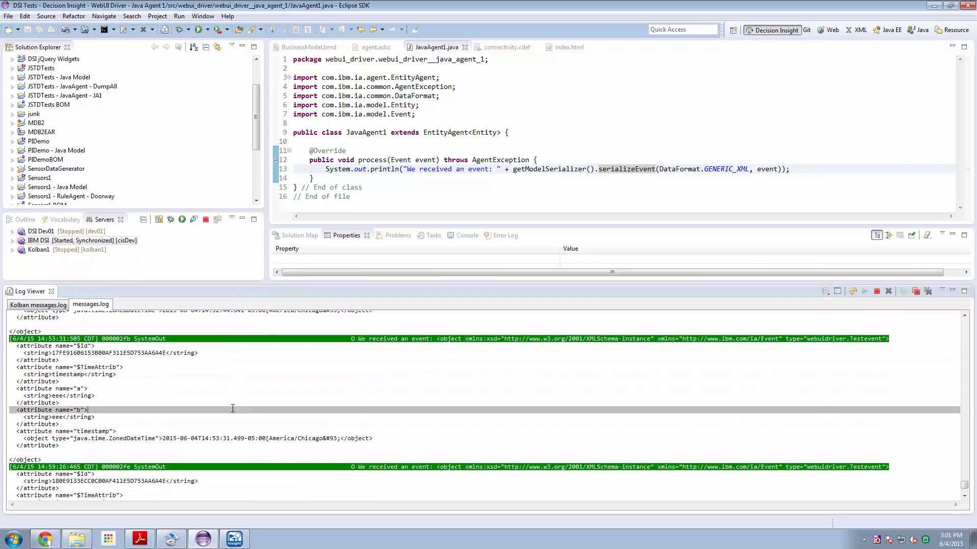
Select the latest received testevent XML in messages.log showing a=Hello and b=World
{"action": "scroll", "scroll_direction": "down", "scroll_amount": 3}
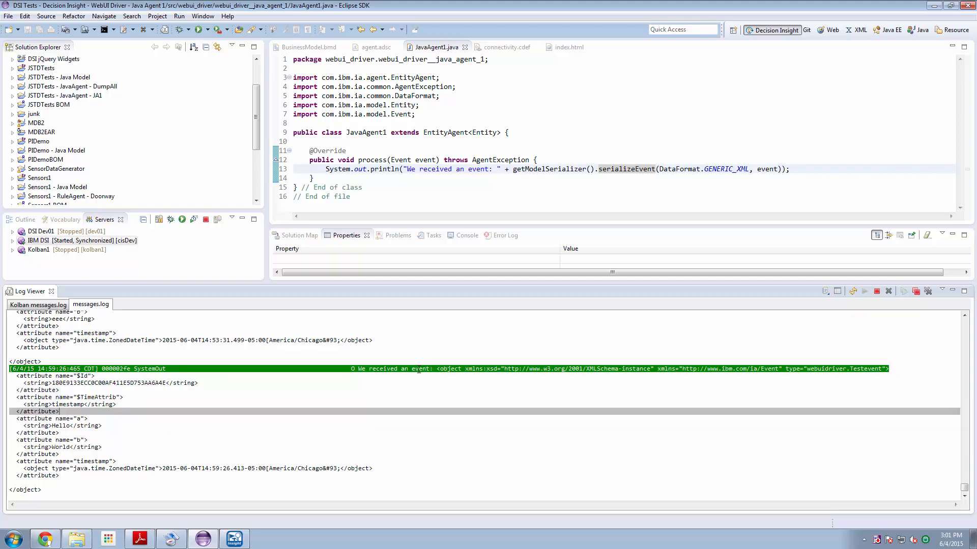
{"action": "left_click_drag", "start_coordinate": [433, 369], "coordinate": [373, 468]}
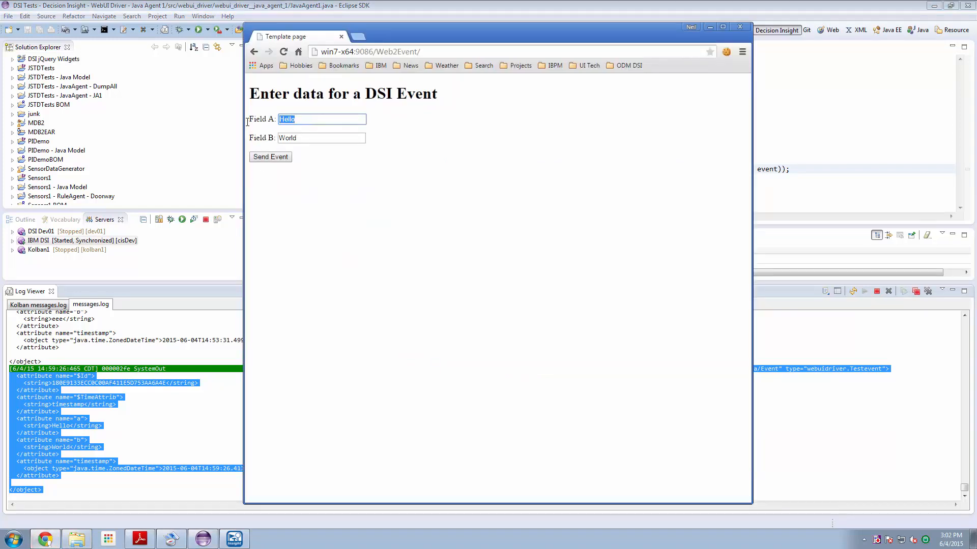
Enter This is in Field A and Thursday in Field B and send the second event
{"action": "type", "text": "This is"}
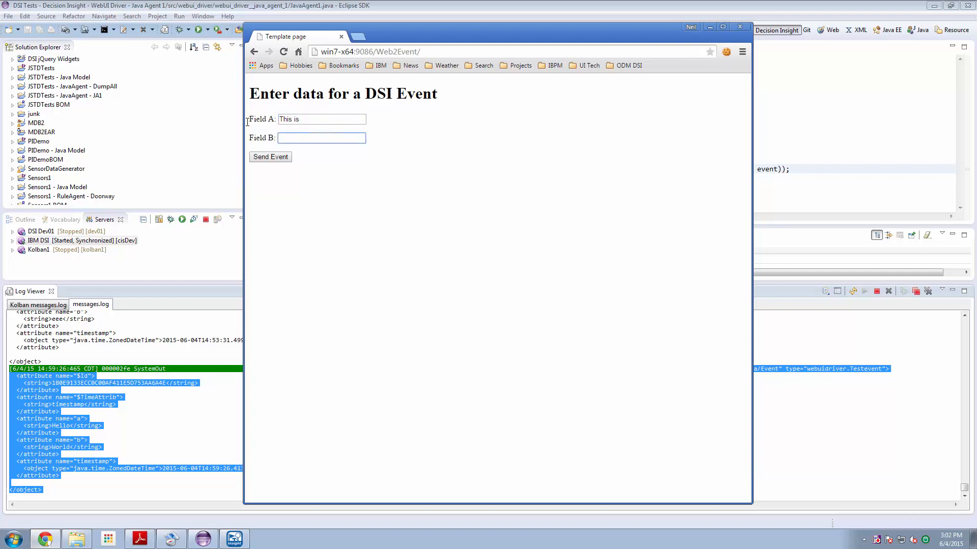
{"action": "type", "text": "Thursday"}
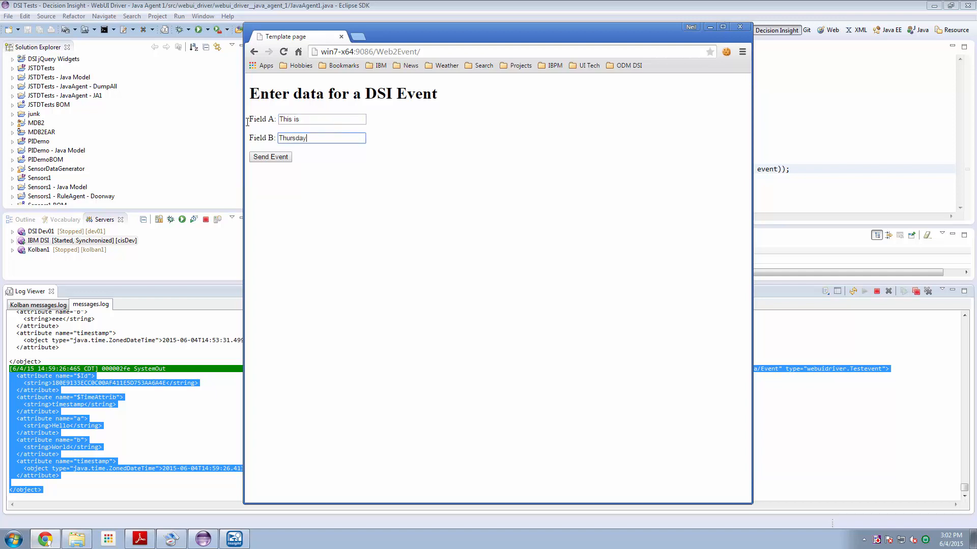
{"action": "left_click", "coordinate": [270, 156]}
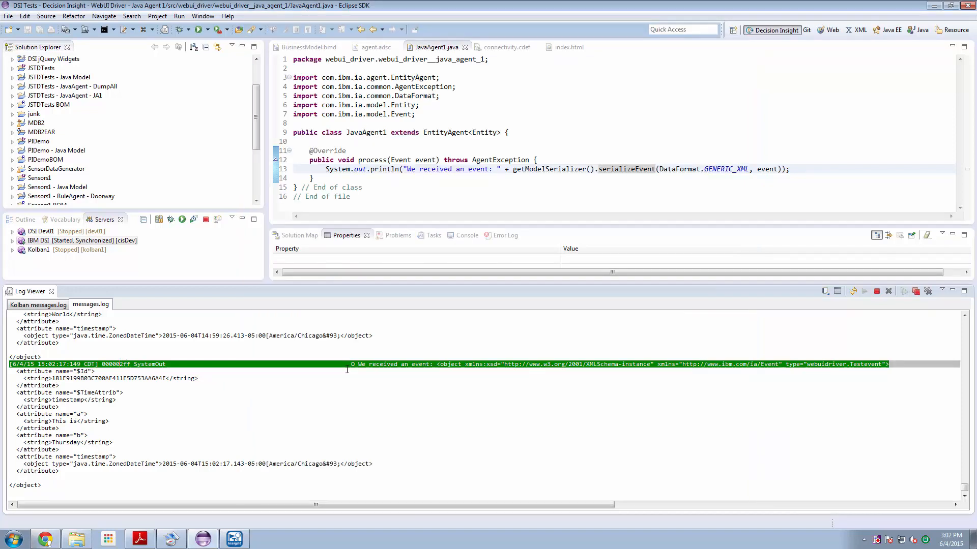
{"action": "mouse_move", "coordinate": [496, 142]}
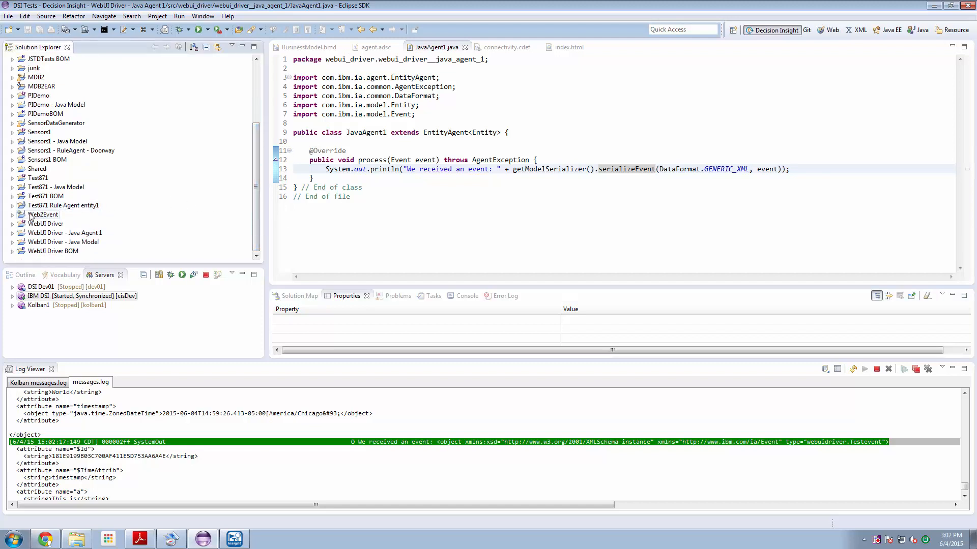
{"action": "left_click", "coordinate": [13, 215]}
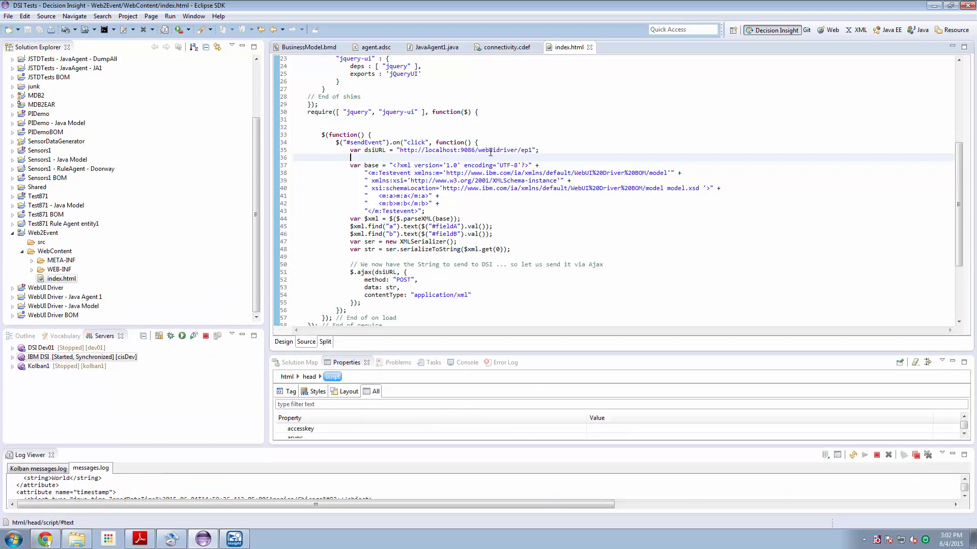
{"action": "scroll", "scroll_direction": "down", "scroll_amount": 3}
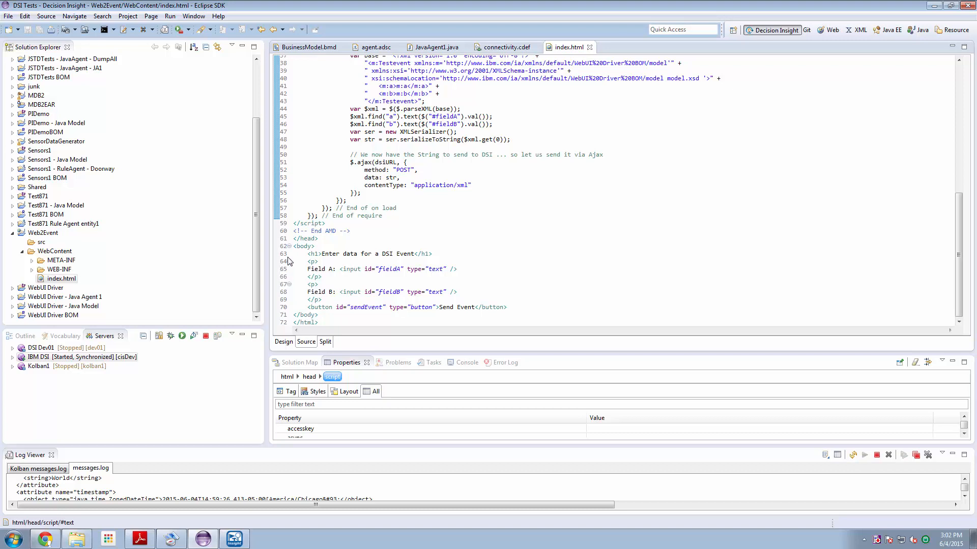
{"action": "left_click_drag", "start_coordinate": [296, 245], "coordinate": [320, 322]}
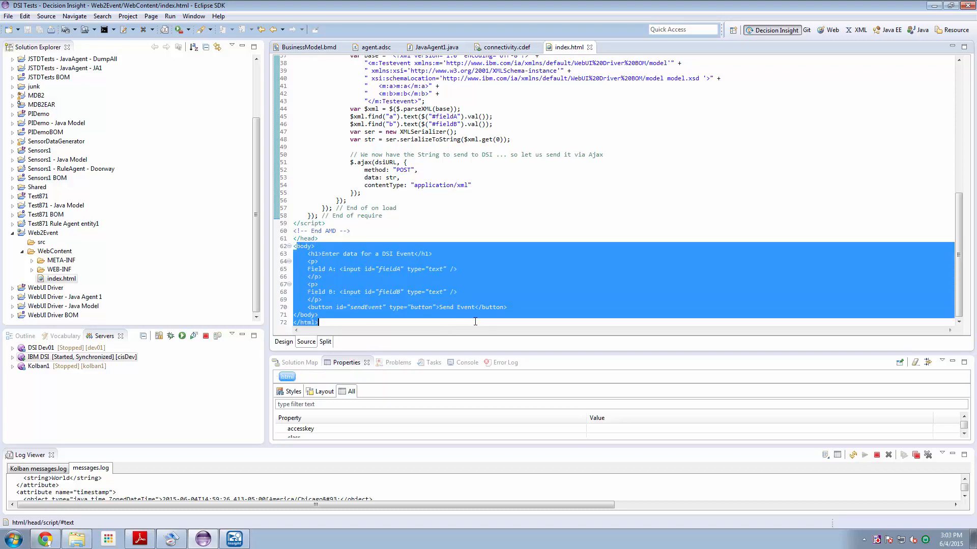
{"action": "left_click", "coordinate": [487, 308]}
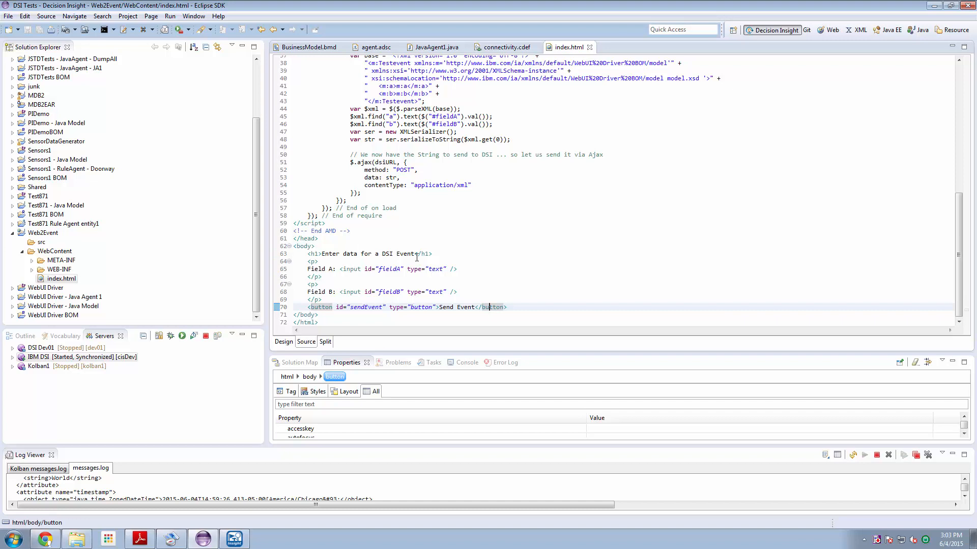
{"action": "mouse_move", "coordinate": [417, 269]}
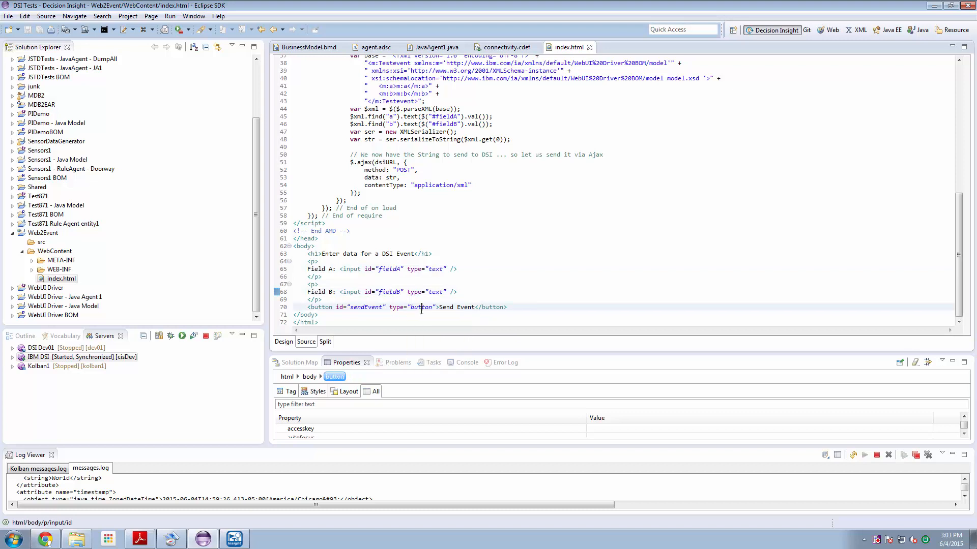
{"action": "double_click", "coordinate": [365, 306]}
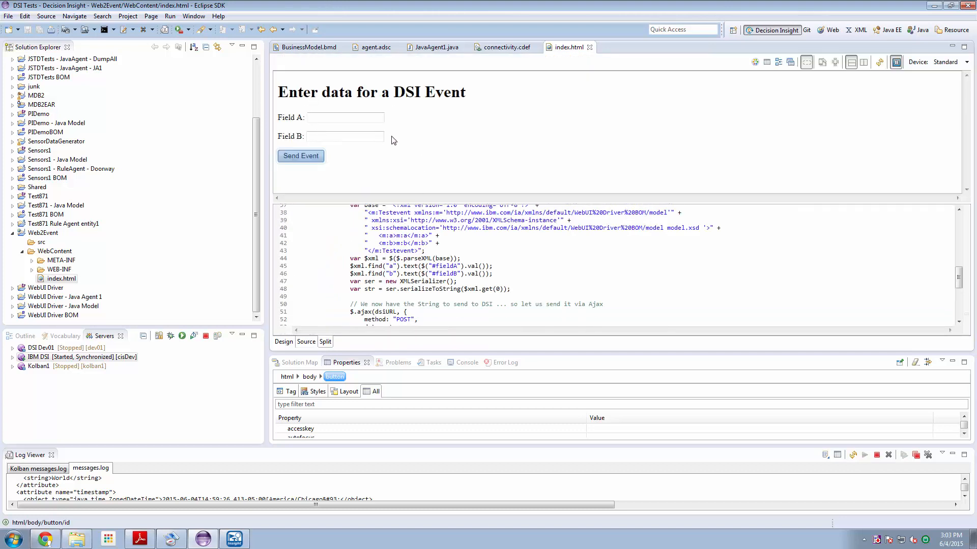
{"action": "left_click", "coordinate": [443, 235]}
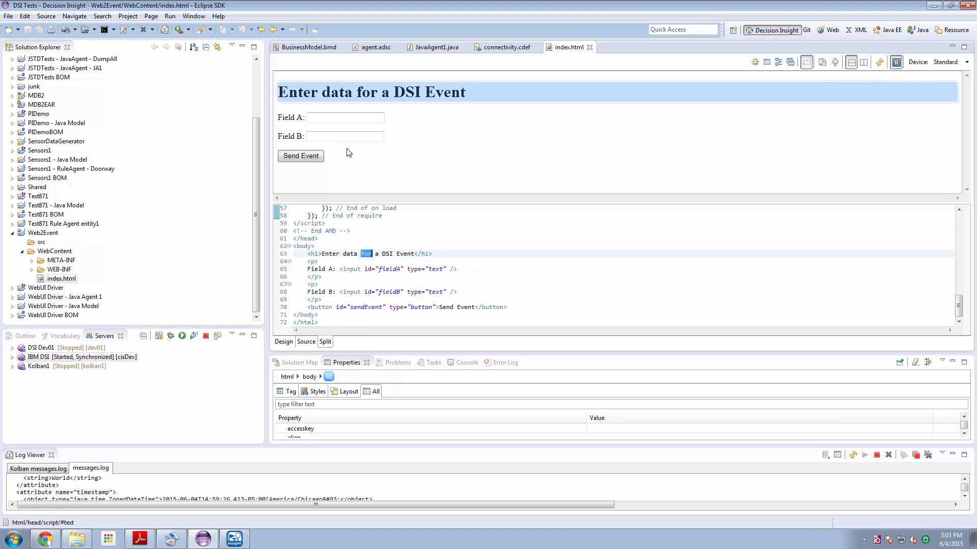
{"action": "left_click", "coordinate": [345, 117]}
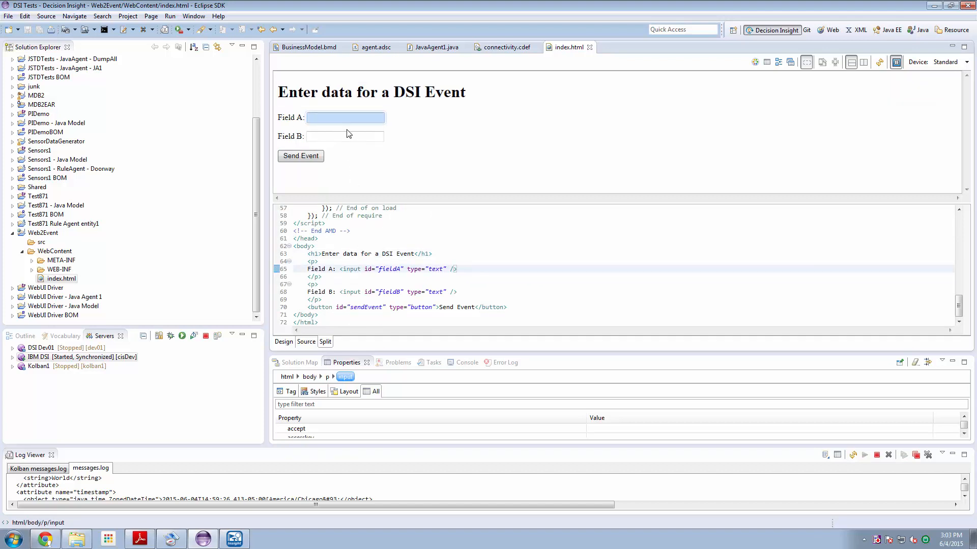
{"action": "left_click", "coordinate": [345, 136]}
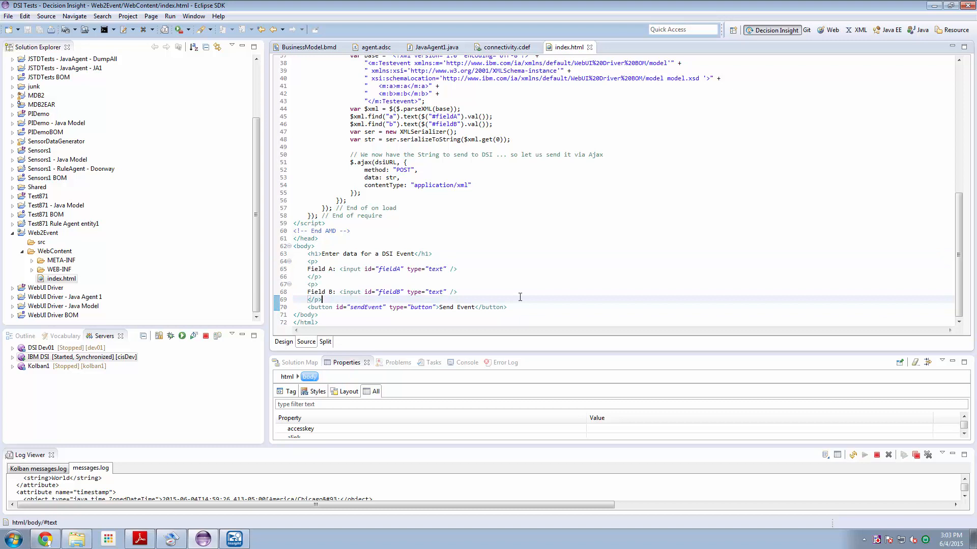
{"action": "scroll", "scroll_direction": "up", "scroll_amount": 3}
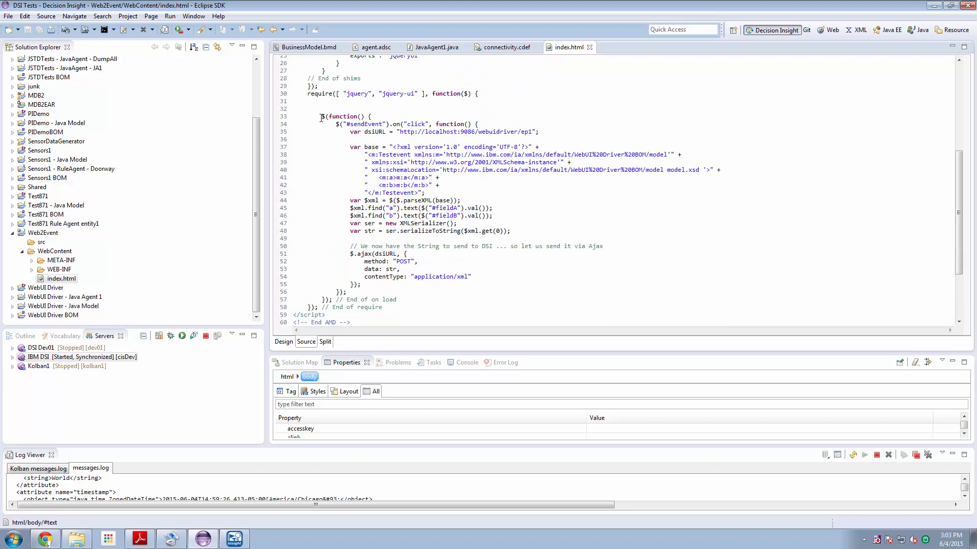
{"action": "left_click_drag", "start_coordinate": [321, 116], "coordinate": [360, 285]}
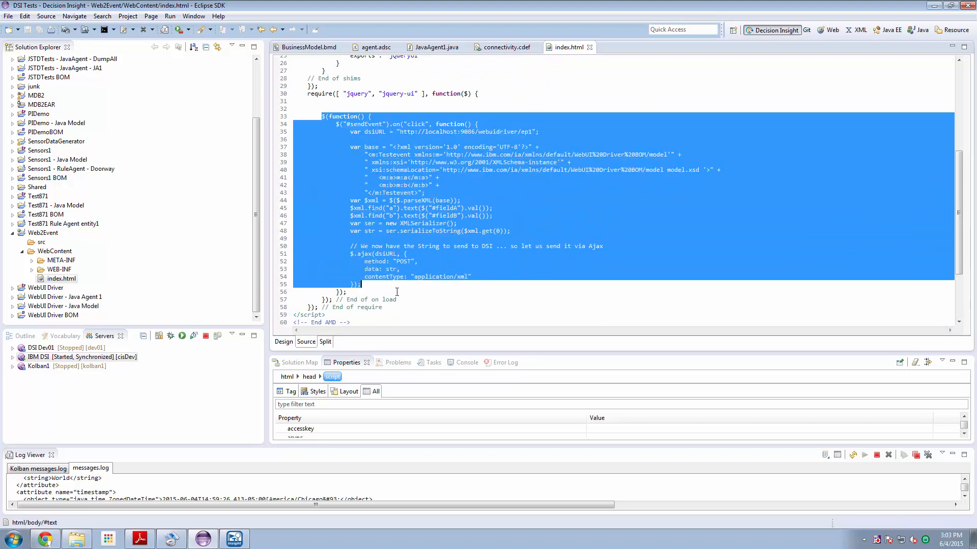
{"action": "left_click", "coordinate": [397, 299]}
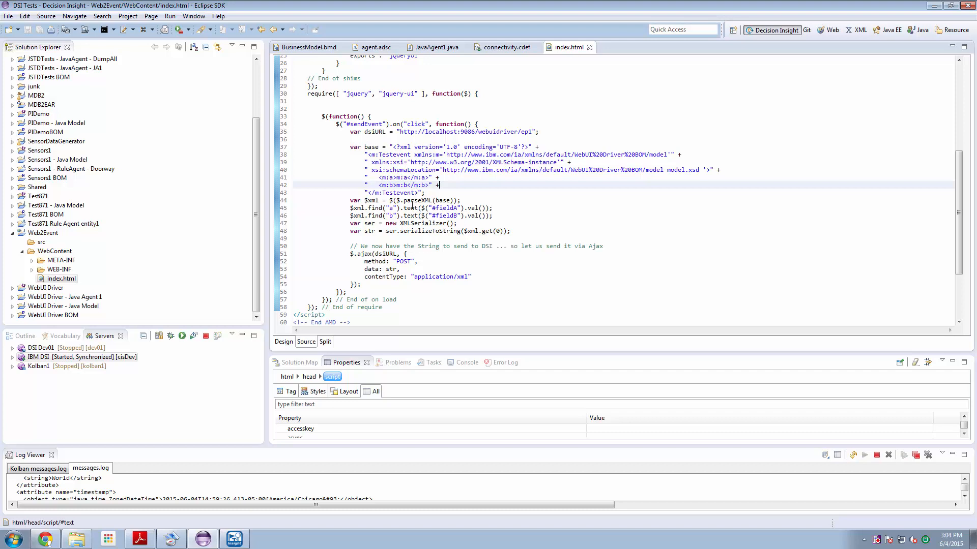
{"action": "mouse_move", "coordinate": [440, 203]}
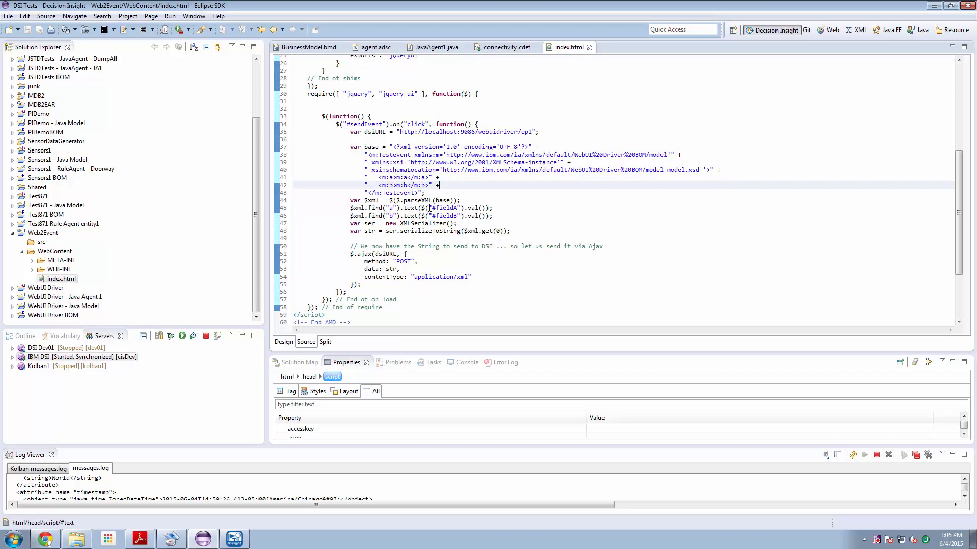
{"action": "mouse_move", "coordinate": [446, 208]}
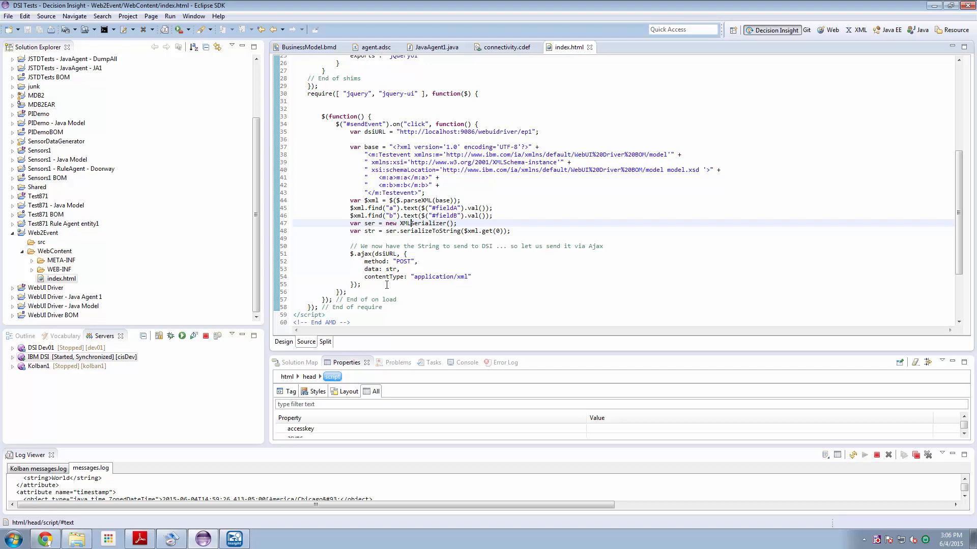
{"action": "mouse_move", "coordinate": [417, 253]}
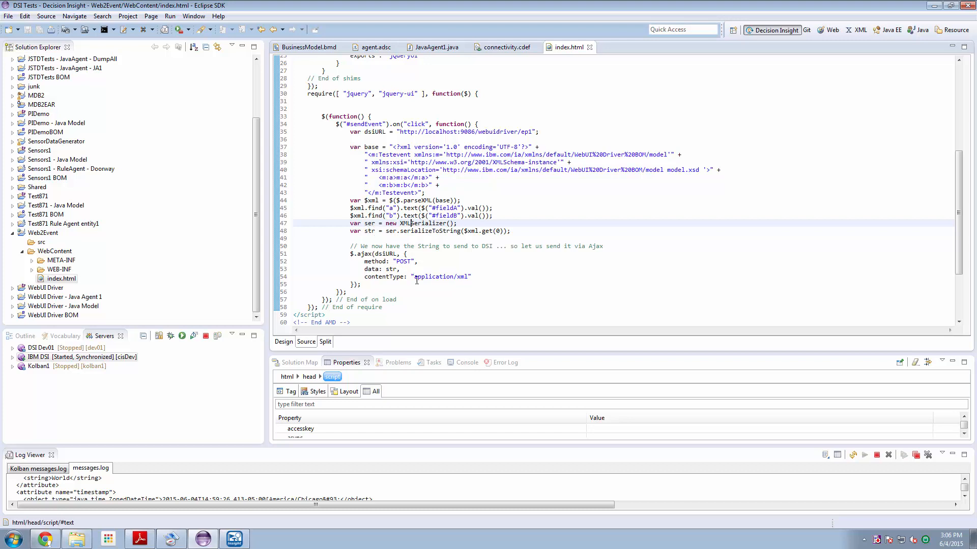
{"action": "double_click", "coordinate": [385, 254]}
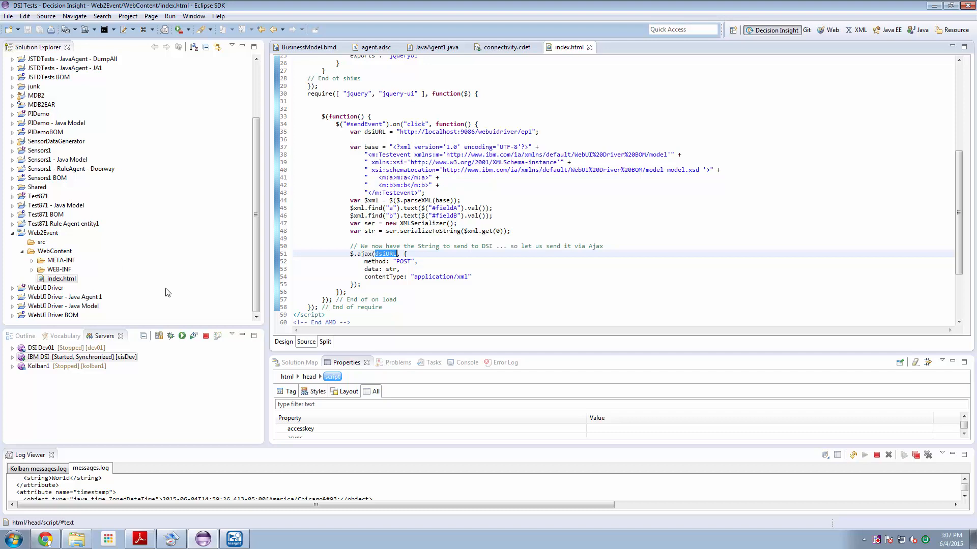
{"action": "left_click", "coordinate": [39, 357]}
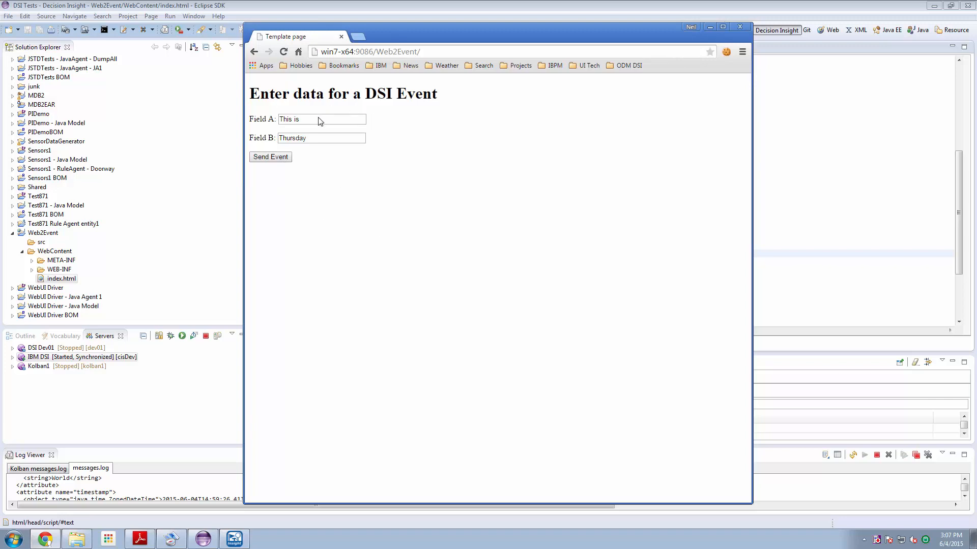
{"action": "mouse_move", "coordinate": [335, 126]}
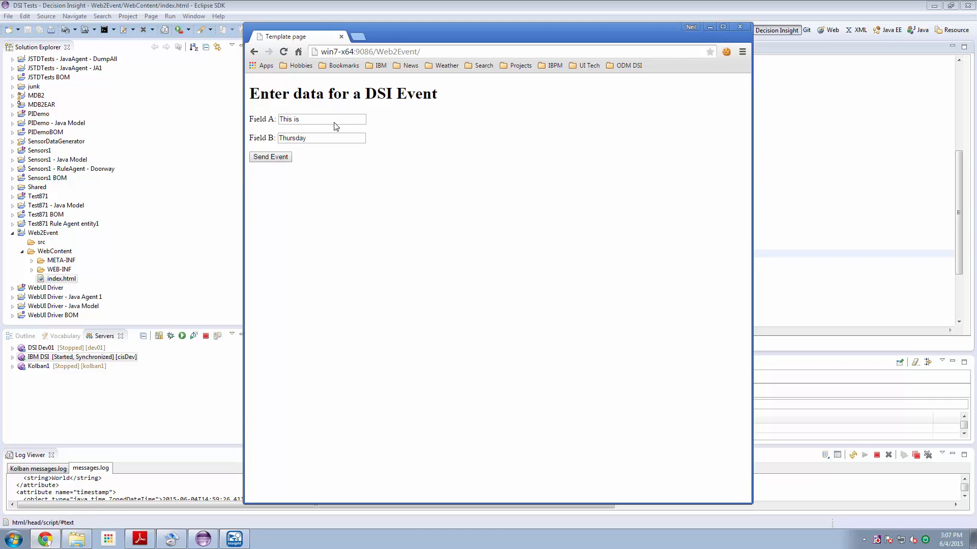
{"action": "mouse_move", "coordinate": [321, 118]}
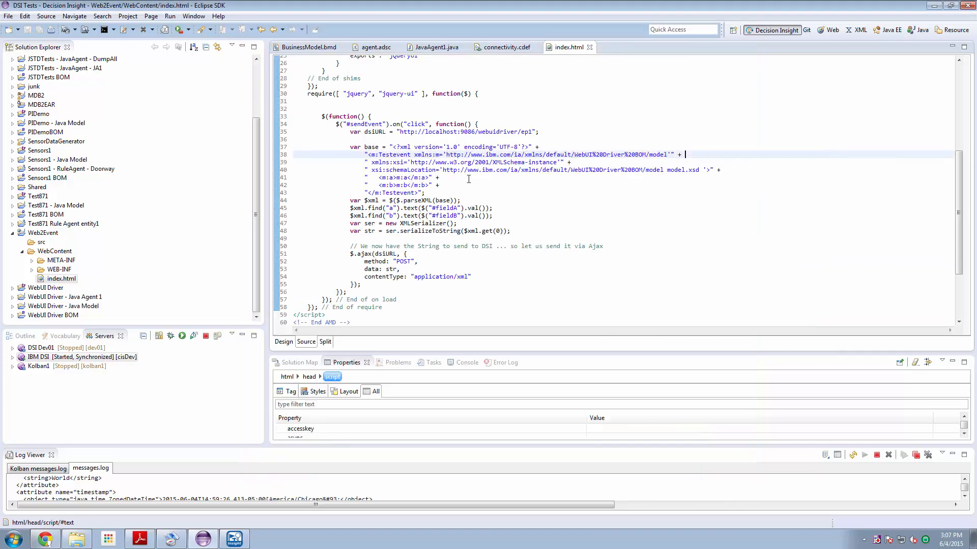
{"action": "mouse_move", "coordinate": [454, 111]}
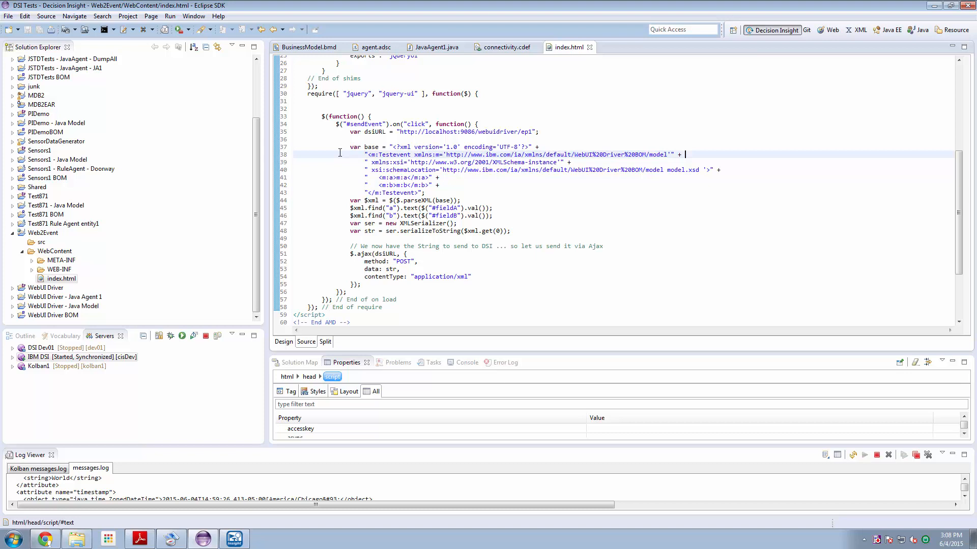
{"action": "mouse_move", "coordinate": [540, 191]}
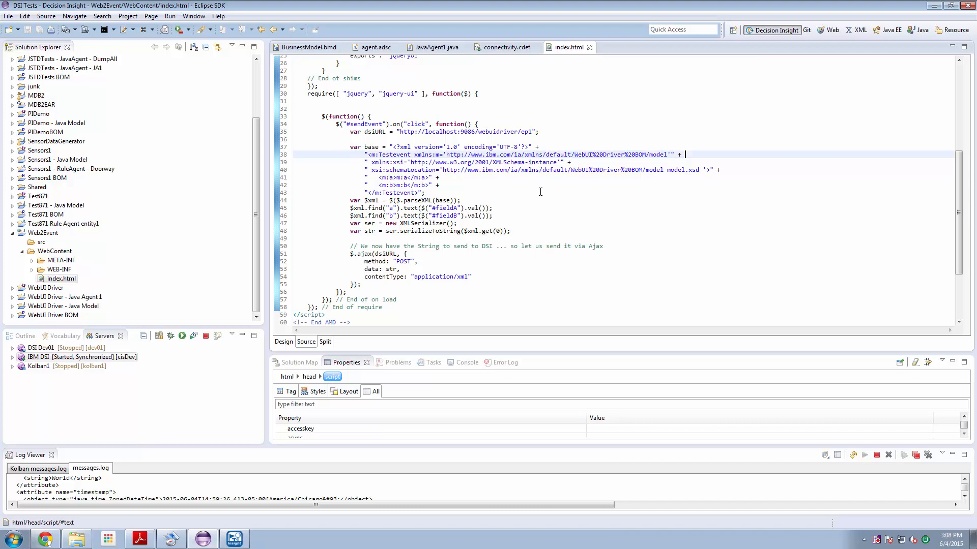